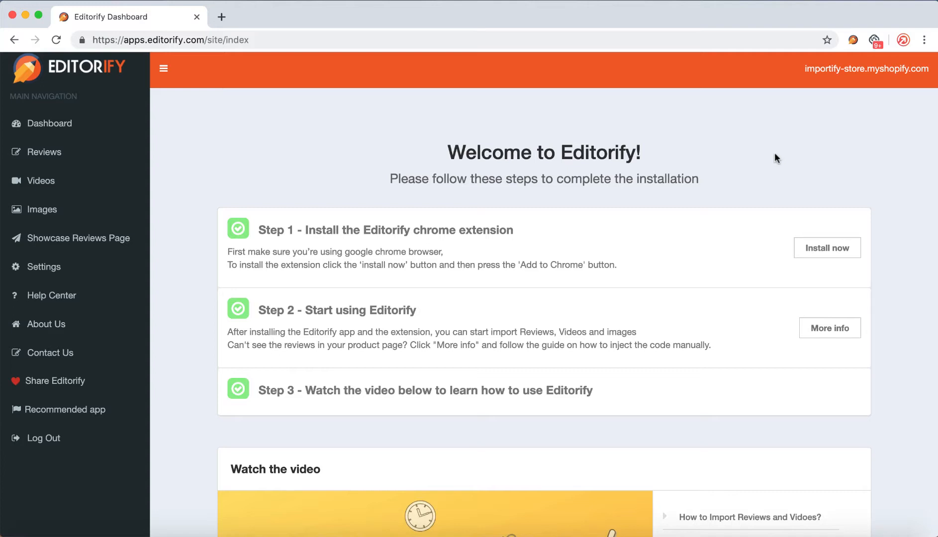
{"action": "mouse_move", "coordinate": [519, 243]}
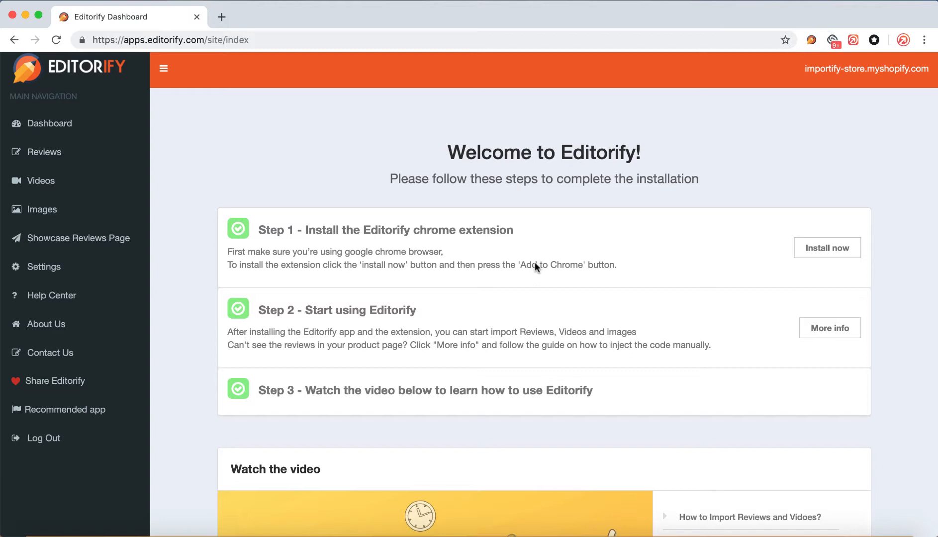
{"action": "mouse_move", "coordinate": [294, 157]}
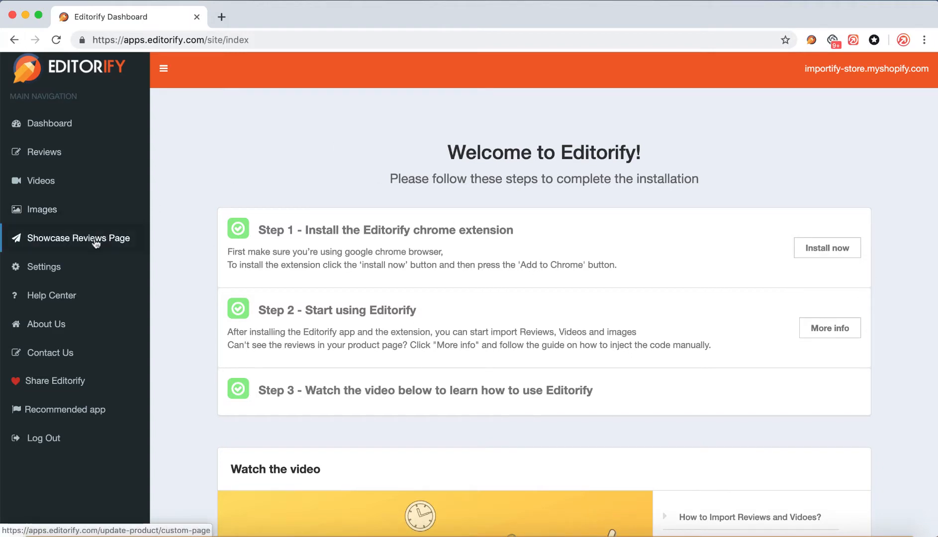
Under Showcase Reviews Page, create a new page with the title 'Ironside Shop'
{"action": "left_click", "coordinate": [77, 238]}
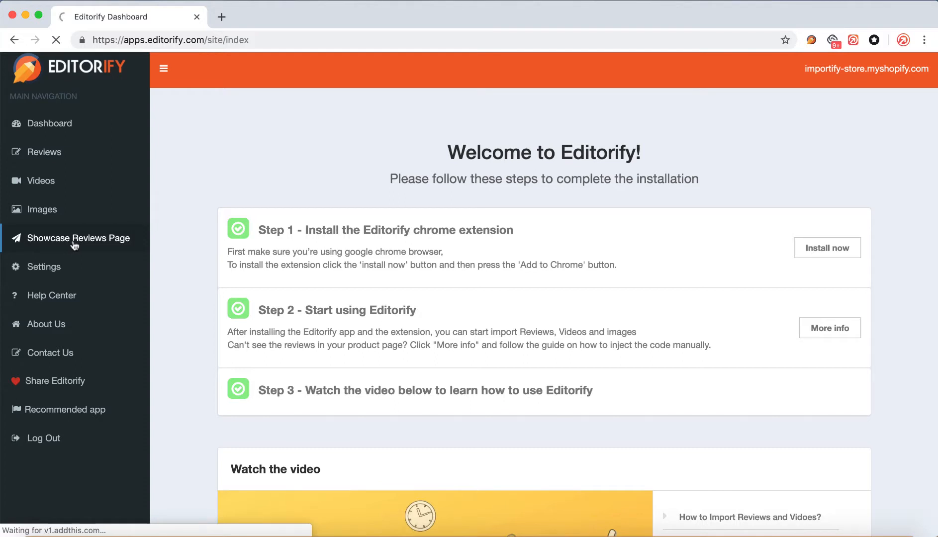
{"action": "left_click", "coordinate": [79, 238]}
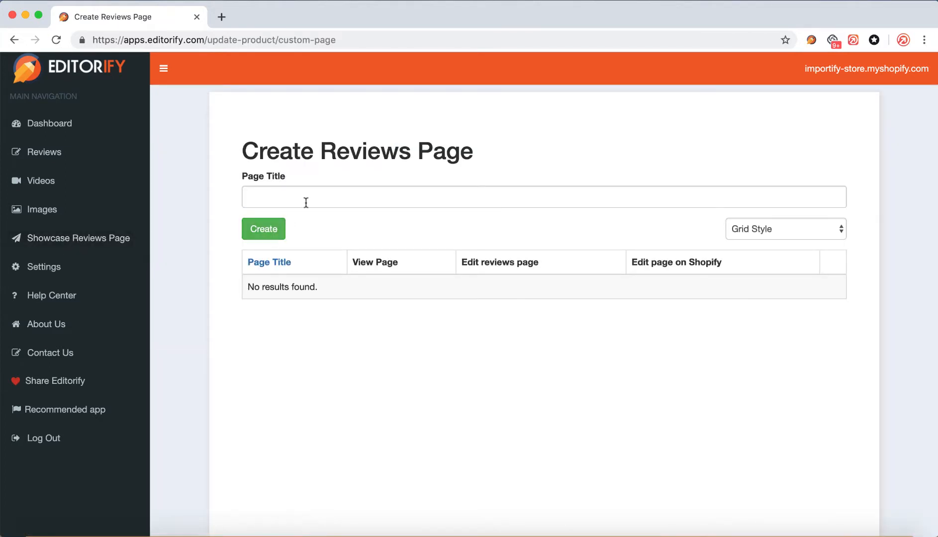
{"action": "left_click", "coordinate": [542, 197]}
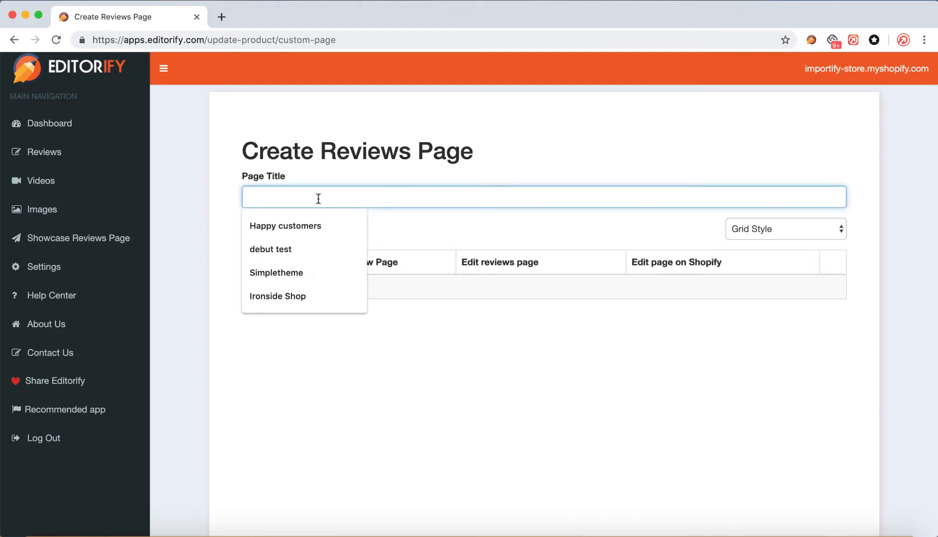
{"action": "left_click", "coordinate": [277, 296]}
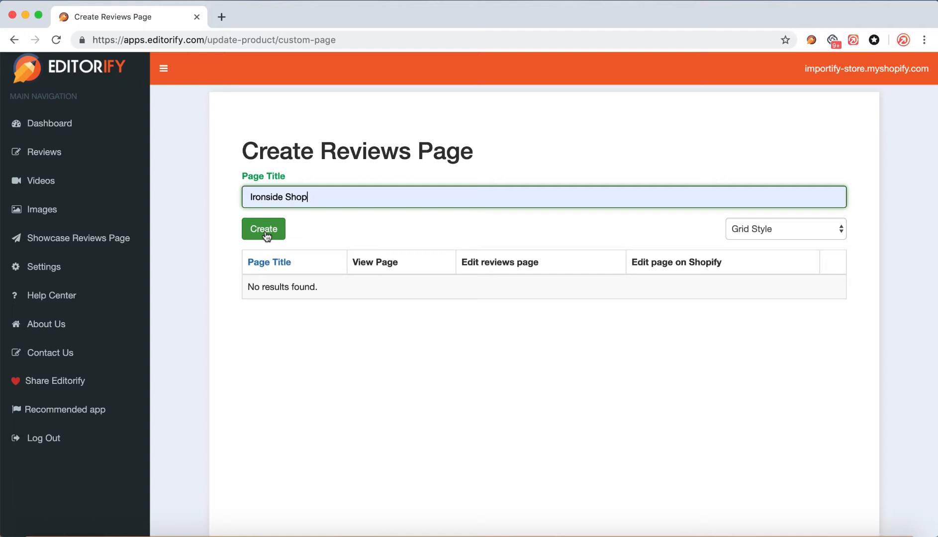
{"action": "left_click", "coordinate": [263, 229]}
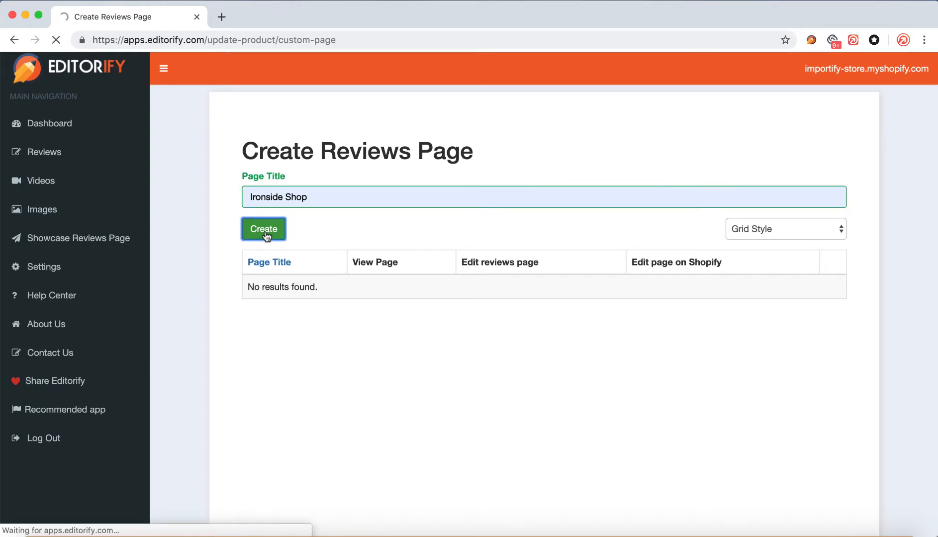
{"action": "left_click", "coordinate": [263, 229]}
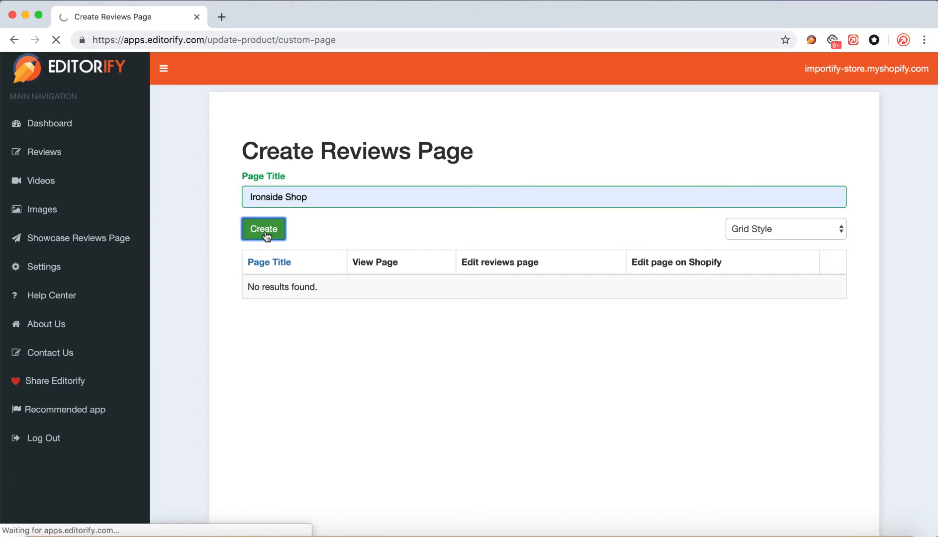
{"action": "left_click", "coordinate": [263, 229]}
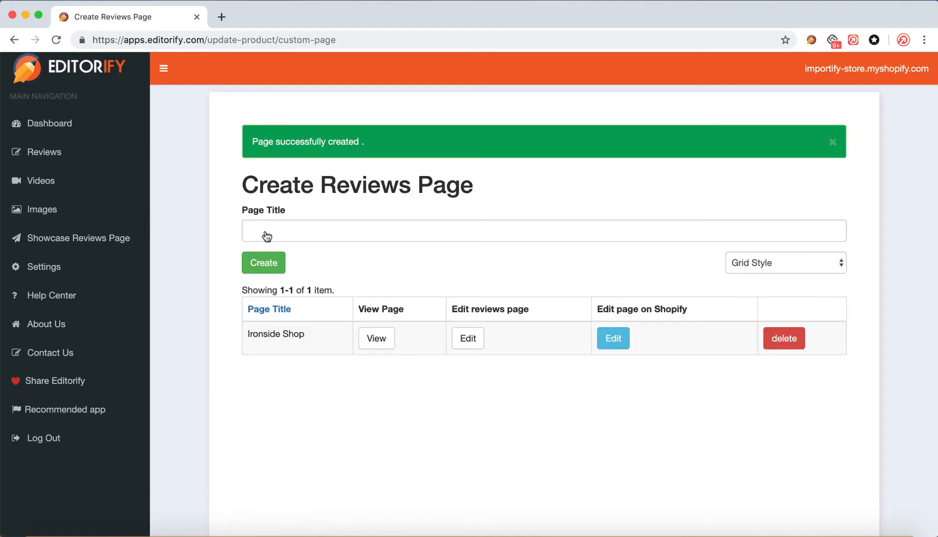
{"action": "mouse_move", "coordinate": [44, 152]}
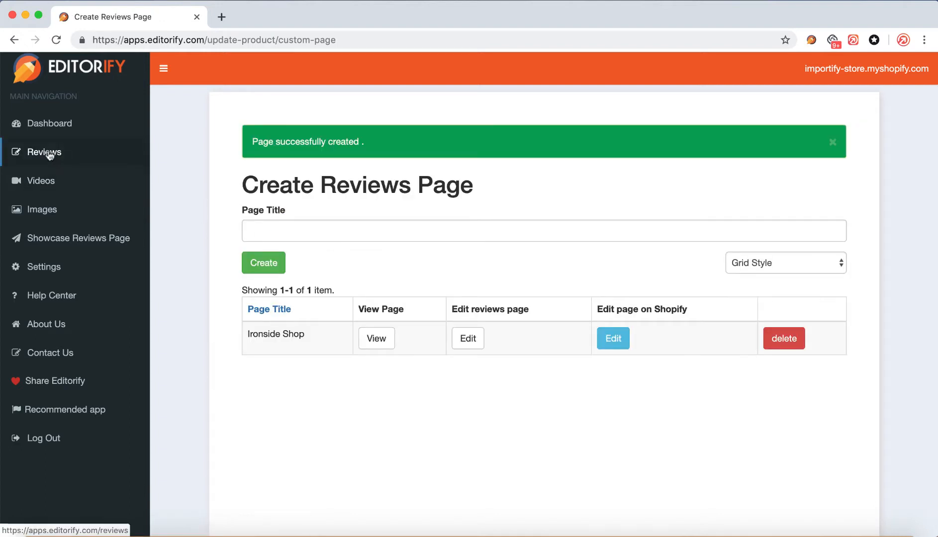
In Reviews, assign the Ironside Shop showcase page to the gym bag, smart watch and boxing mitt
{"action": "left_click", "coordinate": [44, 152]}
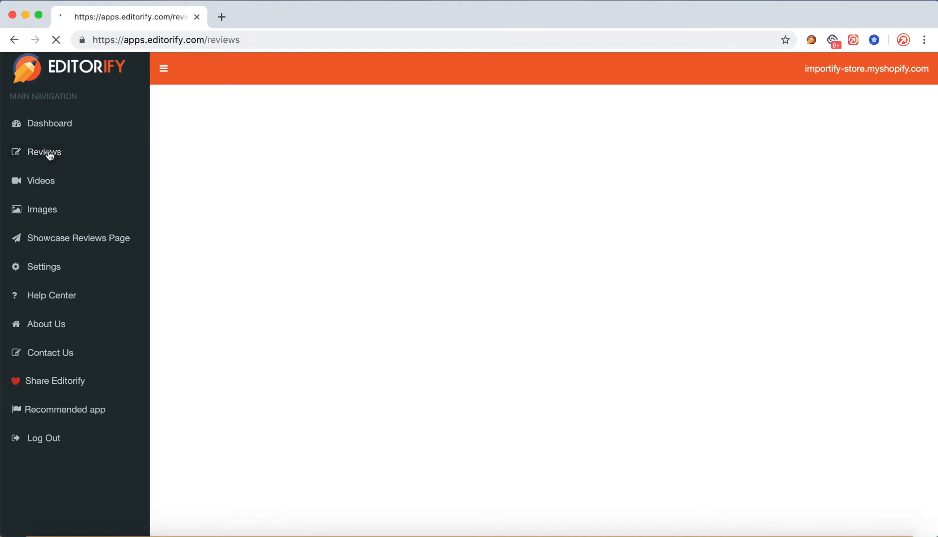
{"action": "left_click", "coordinate": [45, 152]}
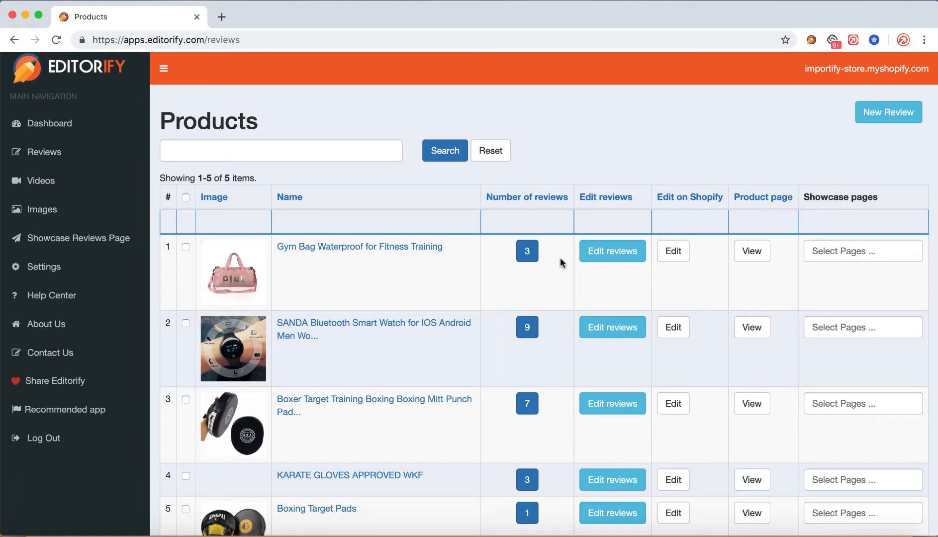
{"action": "mouse_move", "coordinate": [829, 250]}
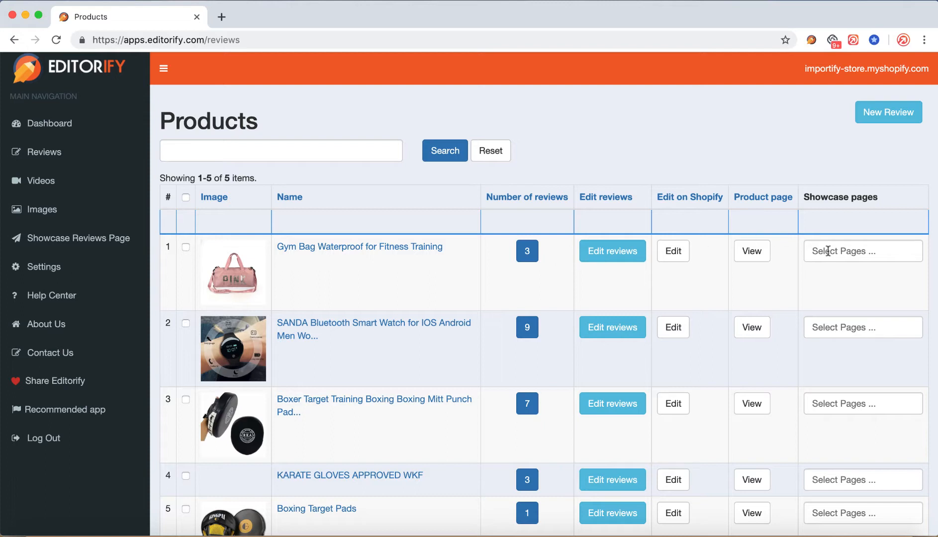
{"action": "left_click", "coordinate": [862, 251]}
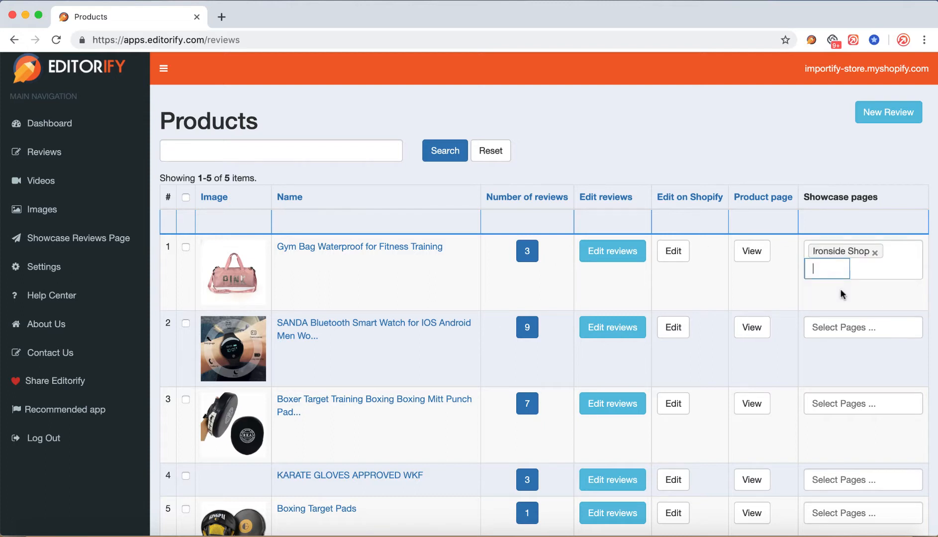
{"action": "left_click", "coordinate": [862, 327]}
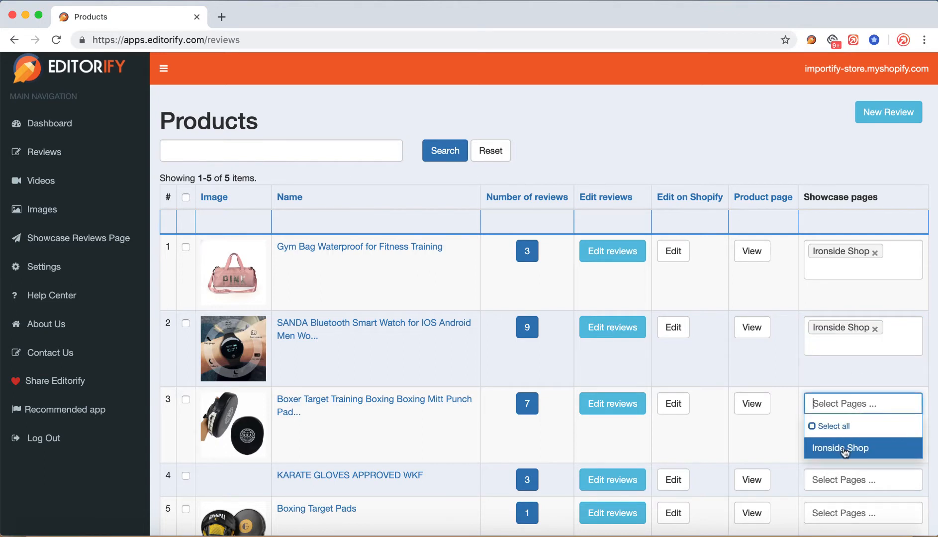
{"action": "left_click", "coordinate": [840, 449]}
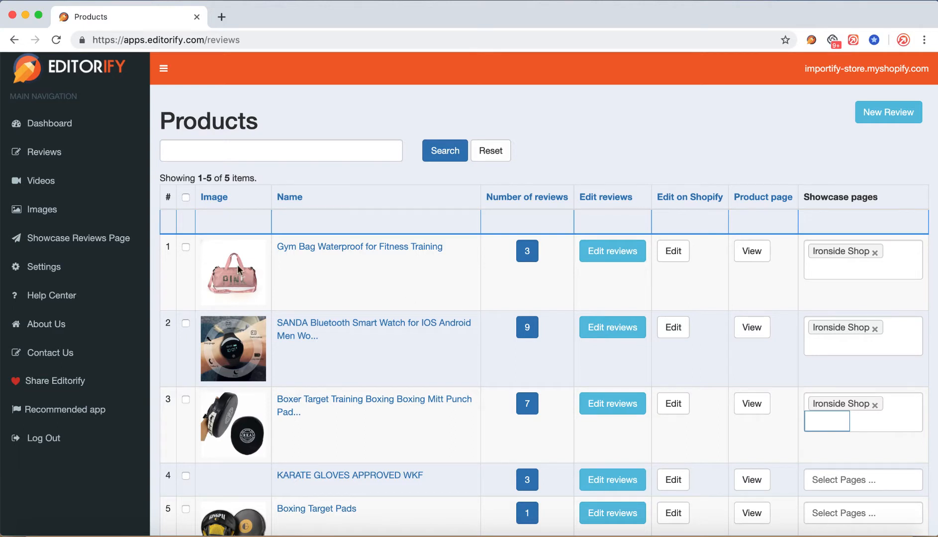
{"action": "left_click", "coordinate": [79, 237]}
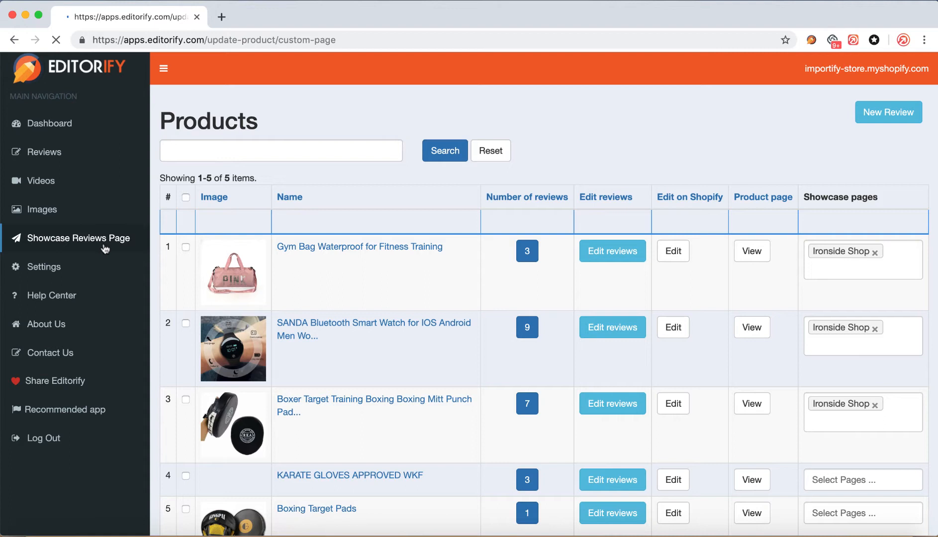
View the Ironside Shop page live from the showcase reviews pages list
{"action": "left_click", "coordinate": [78, 238]}
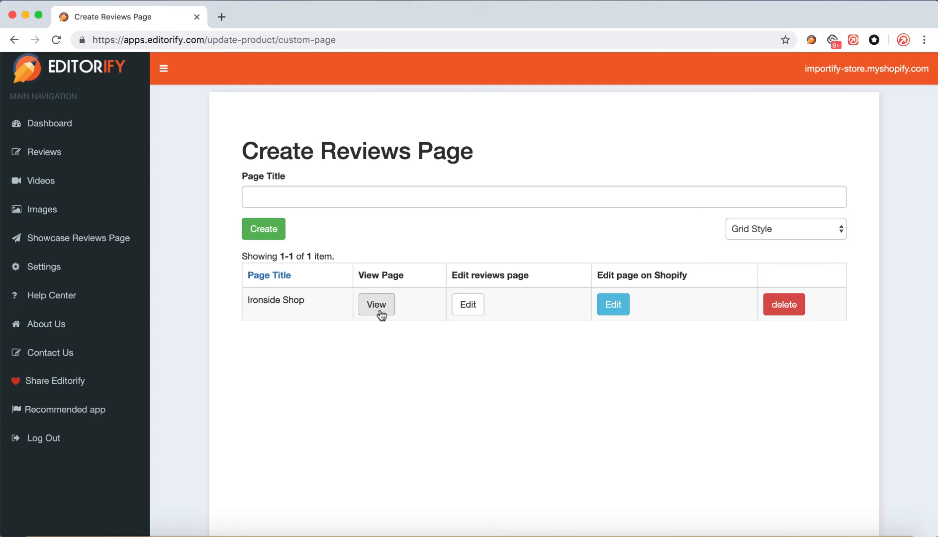
{"action": "left_click", "coordinate": [377, 305]}
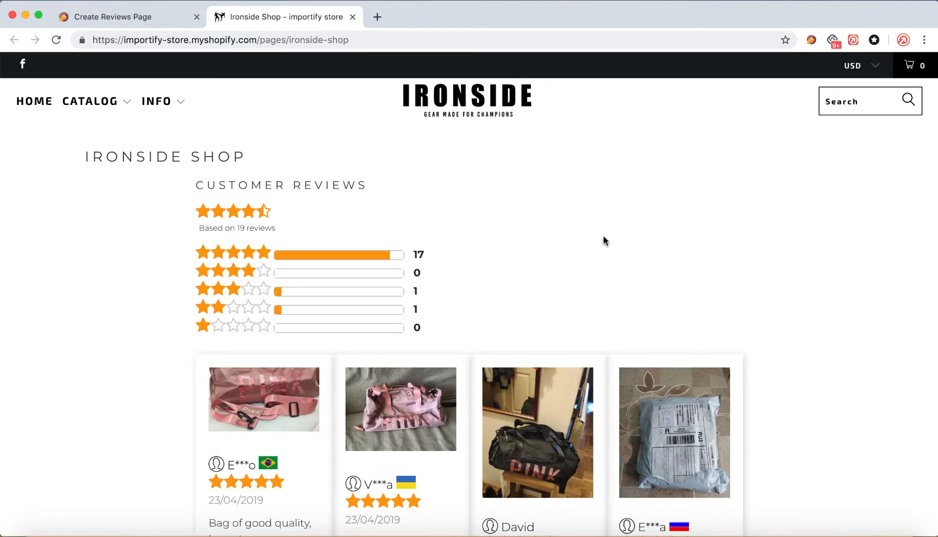
Scroll through the Ironside Shop review cards, then return to Editorify and open Contact Us
{"action": "scroll", "scroll_direction": "down", "scroll_amount": 3}
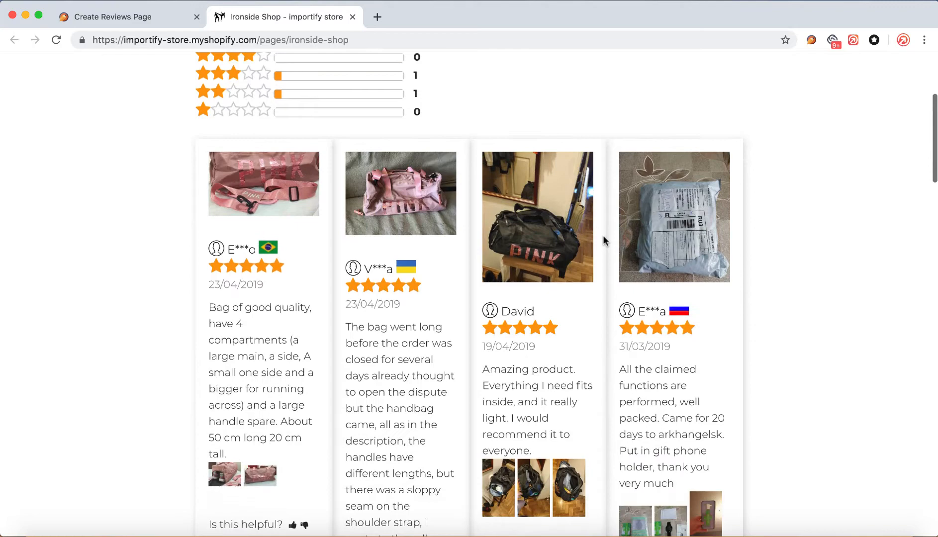
{"action": "scroll", "scroll_direction": "down", "scroll_amount": 3}
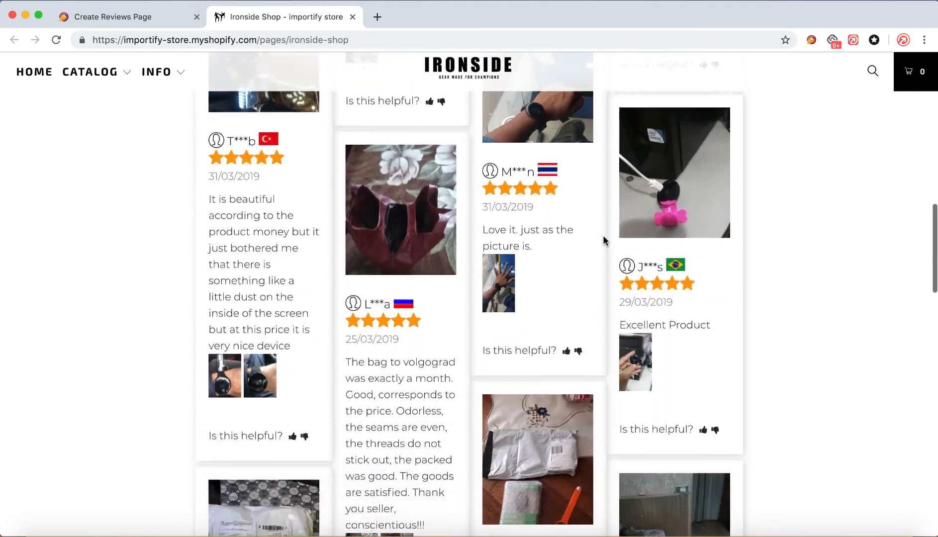
{"action": "scroll", "scroll_direction": "down", "scroll_amount": 3}
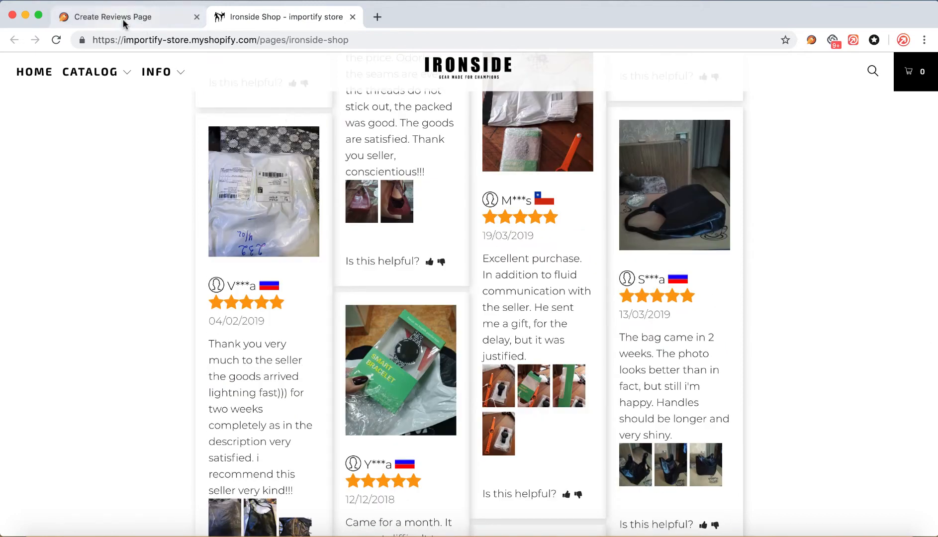
{"action": "left_click", "coordinate": [114, 17]}
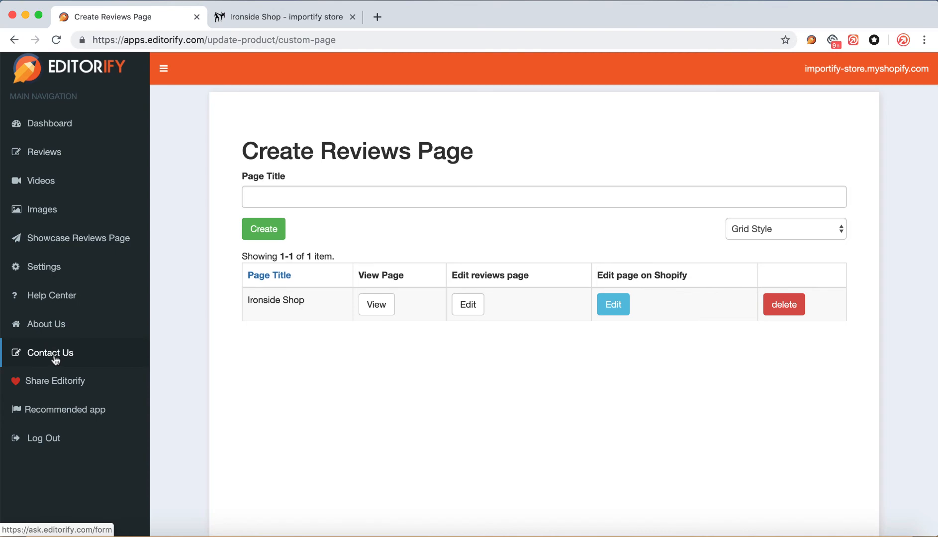
{"action": "left_click", "coordinate": [54, 353]}
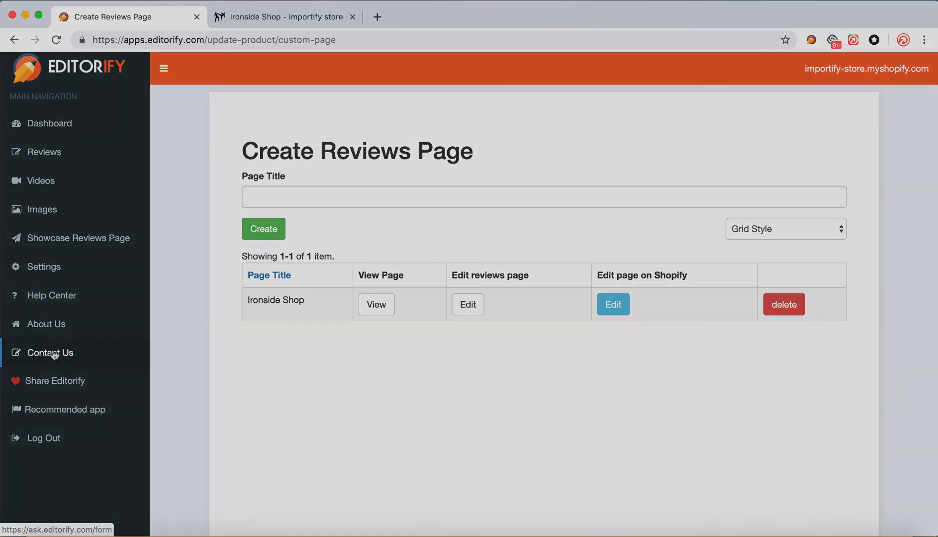